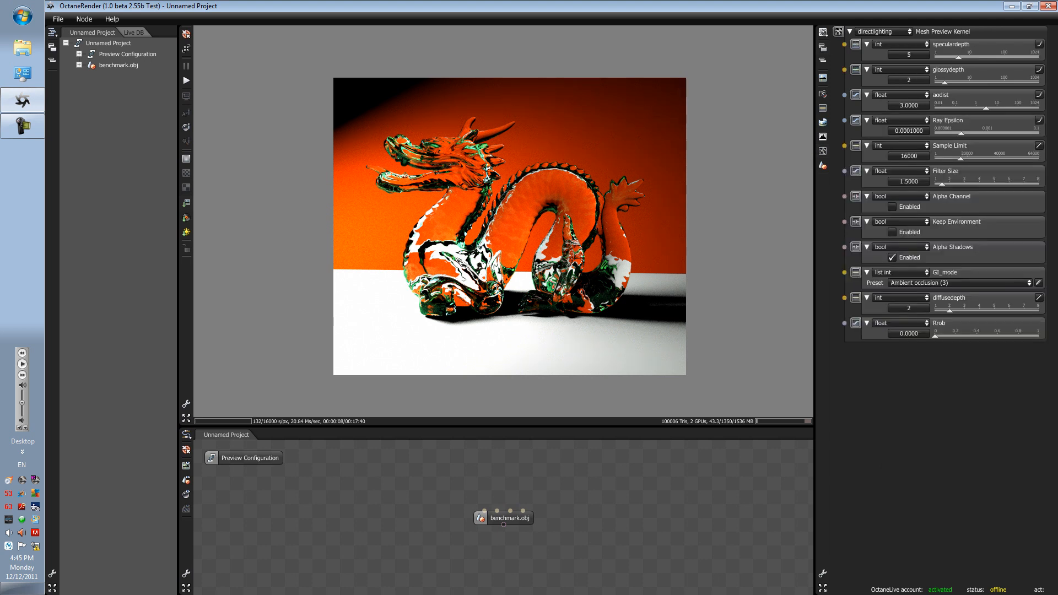
pyautogui.moveTo(822, 168)
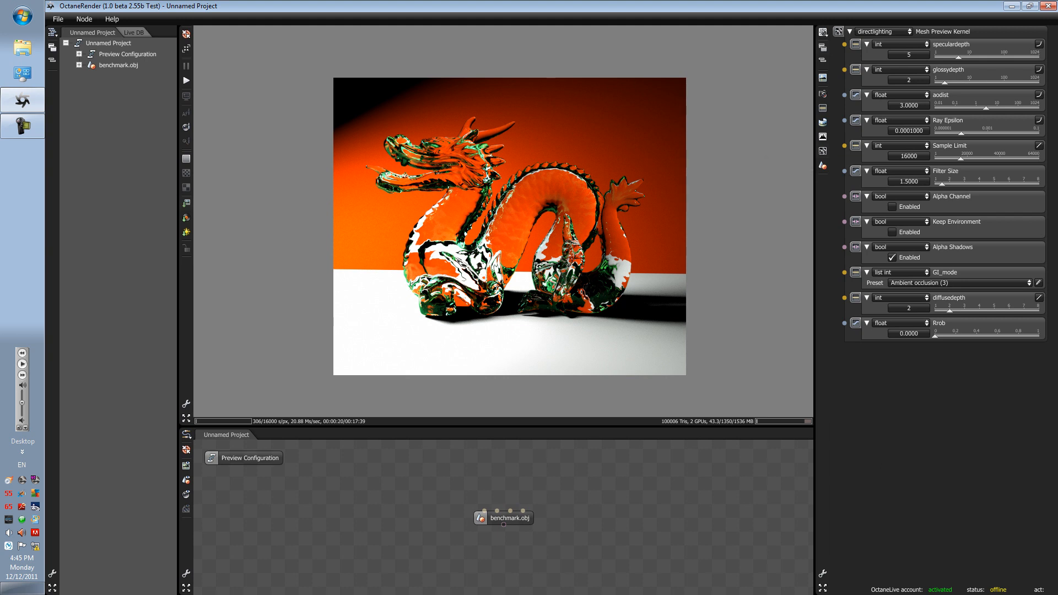
# Step: Keep the direct lighting kernel selected and enter the value 0.0011270 in a kernel field
pyautogui.click(881, 31)
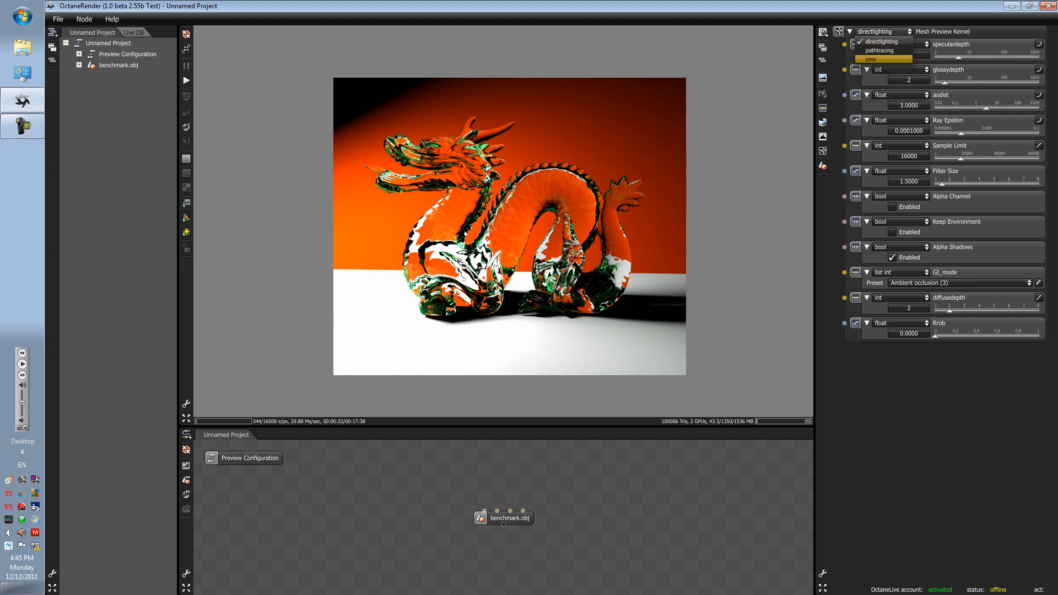
pyautogui.click(879, 50)
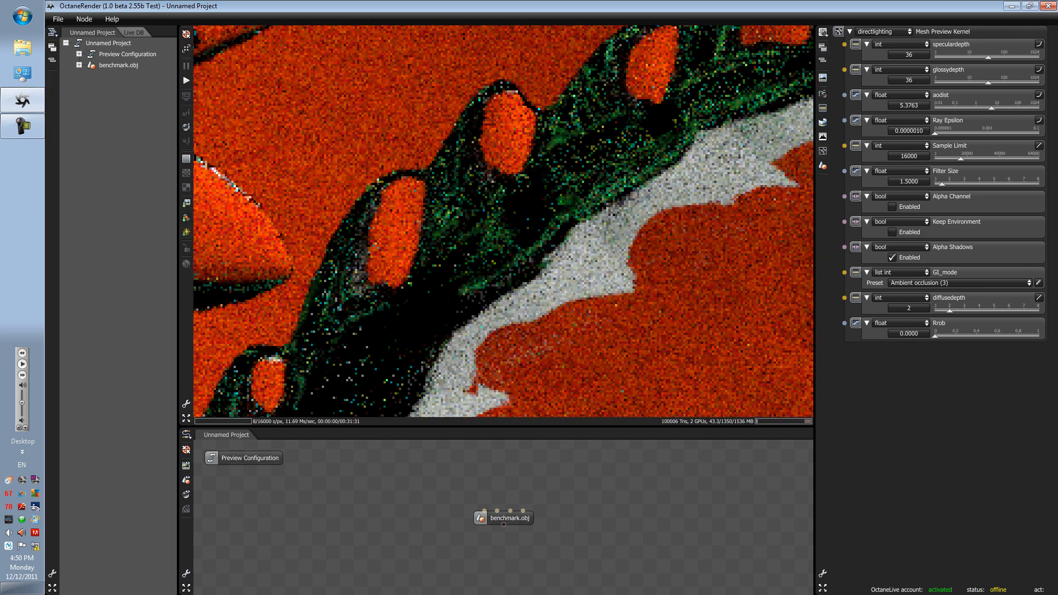
pyautogui.write('0.0011270')
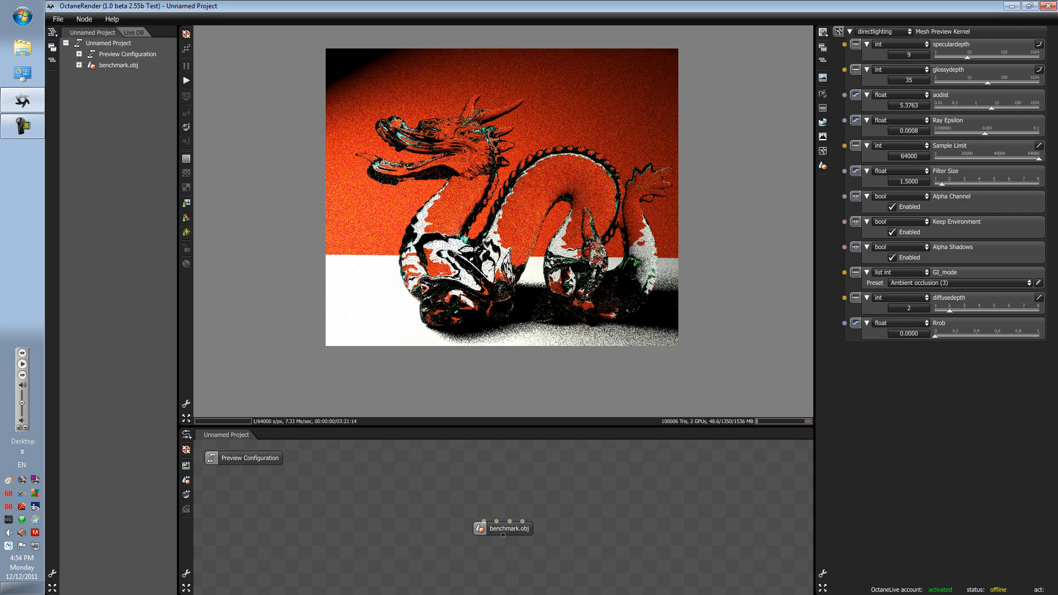
# Step: Switch the kernel's GI mode to Diffuse in the kernel panel
pyautogui.click(958, 282)
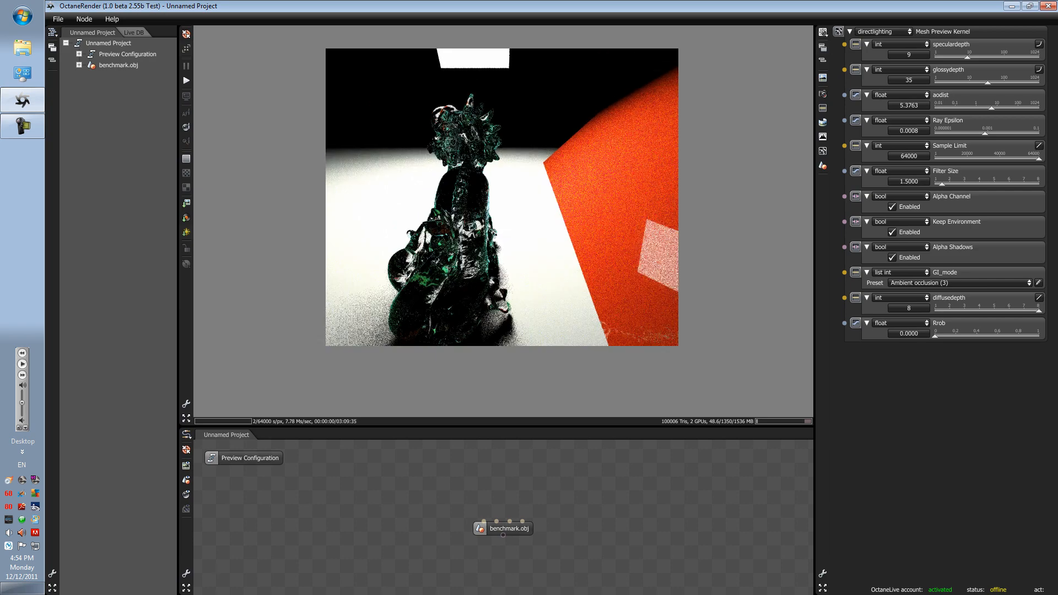
pyautogui.click(479, 528)
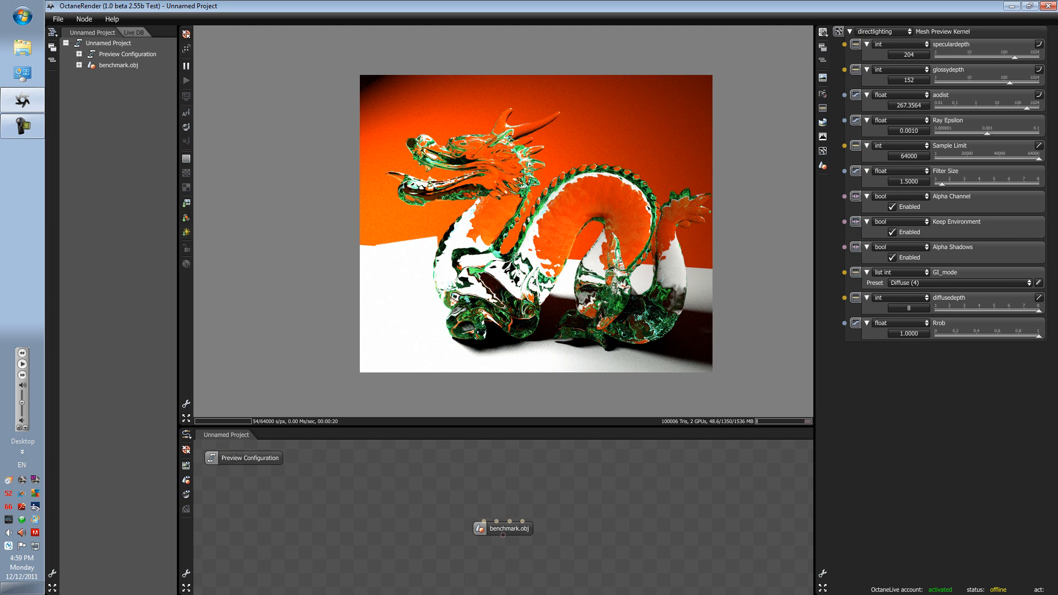
# Step: Cycle the GI mode through None, another mode, and then Ambient
pyautogui.click(958, 283)
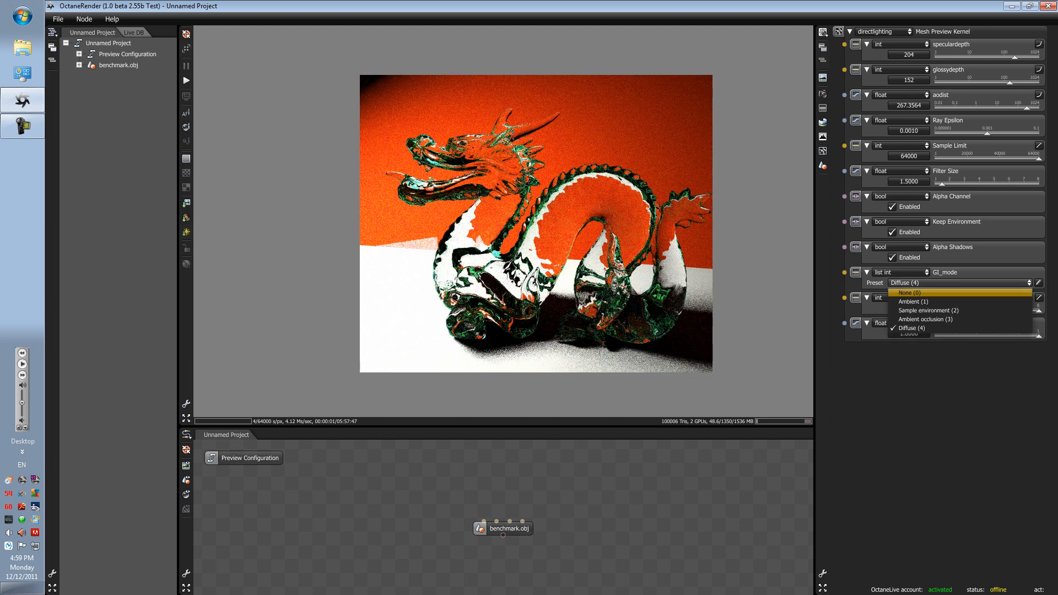
pyautogui.click(908, 292)
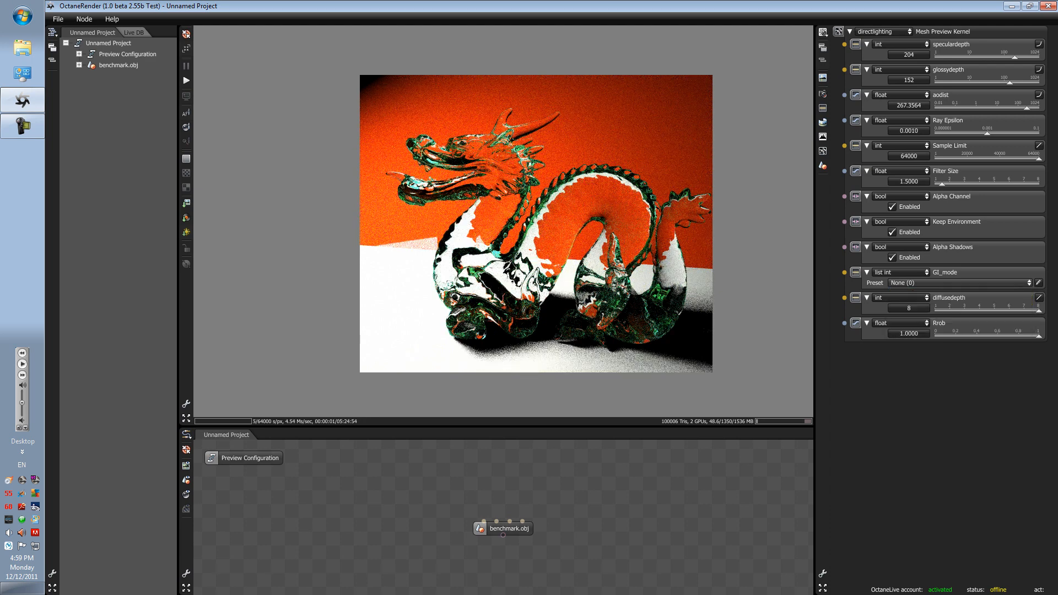
pyautogui.click(958, 282)
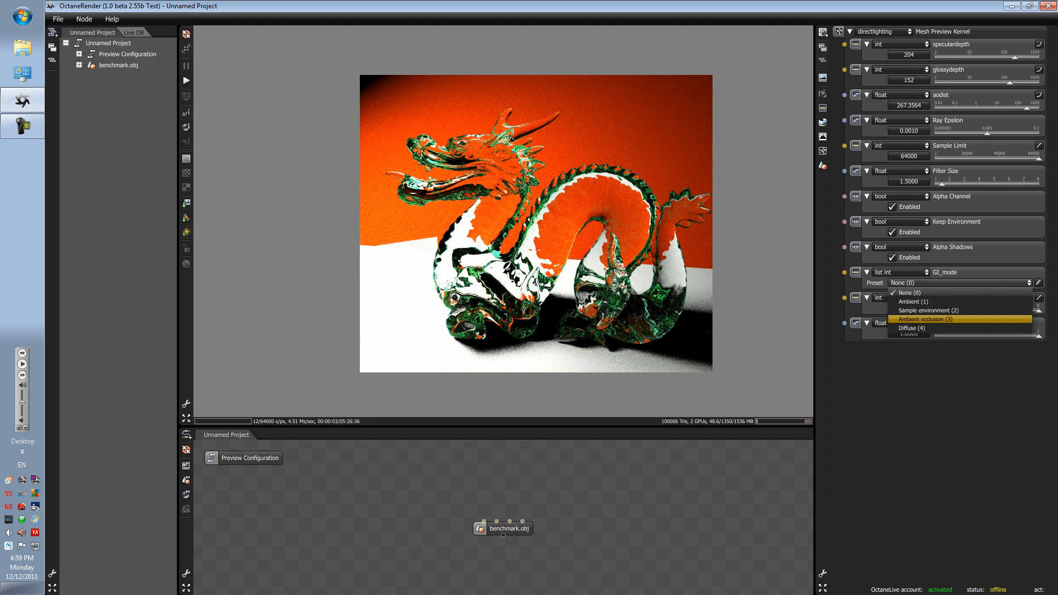
pyautogui.click(932, 309)
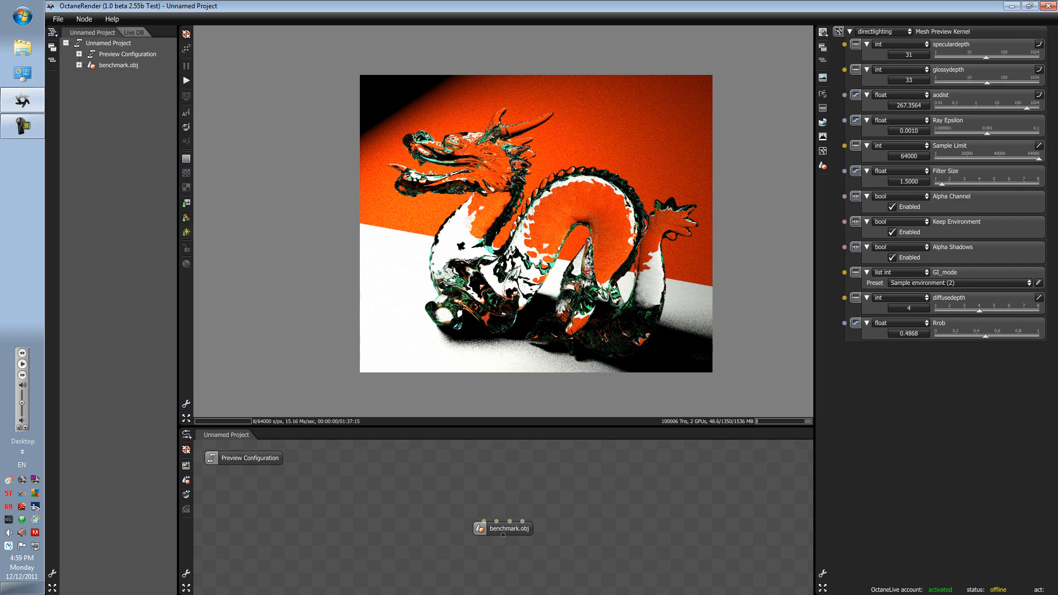
pyautogui.click(958, 282)
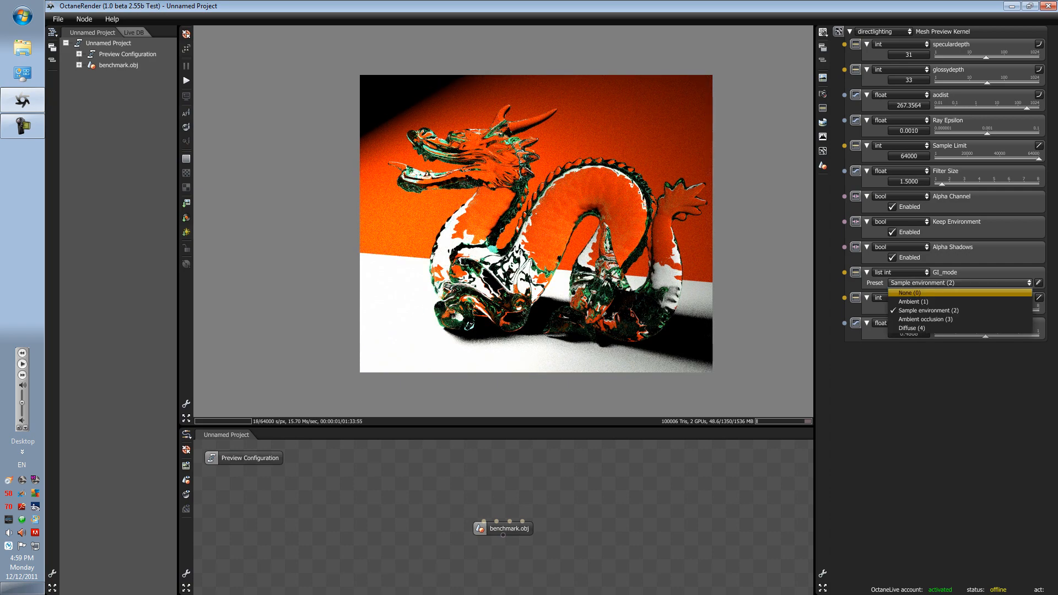
pyautogui.click(910, 292)
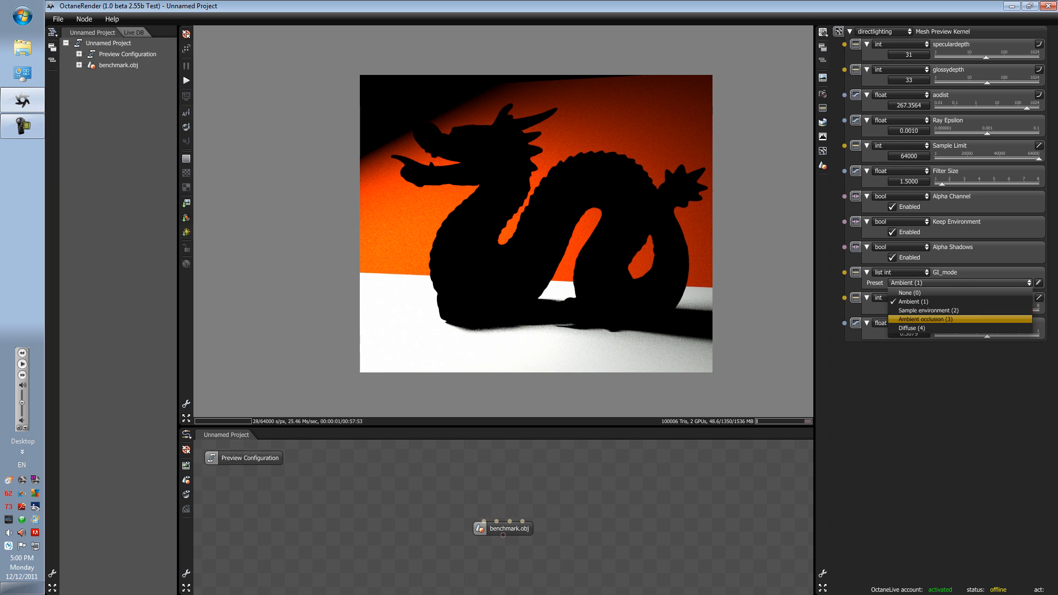
# Step: Try Ambient occlusion and Ambient GI modes, then return to Sample environment
pyautogui.click(931, 309)
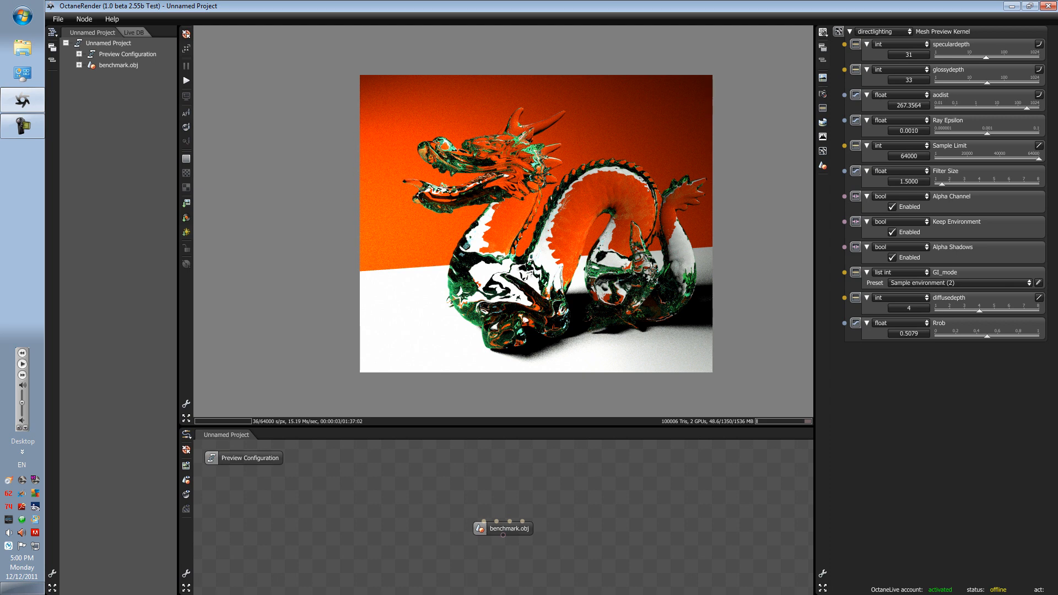
pyautogui.click(958, 283)
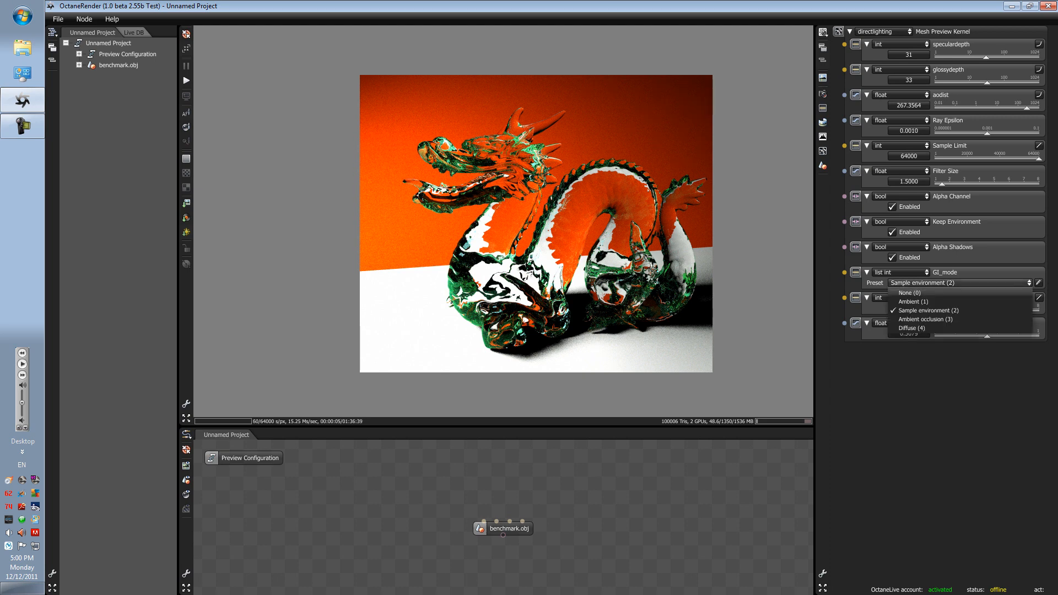
pyautogui.click(925, 318)
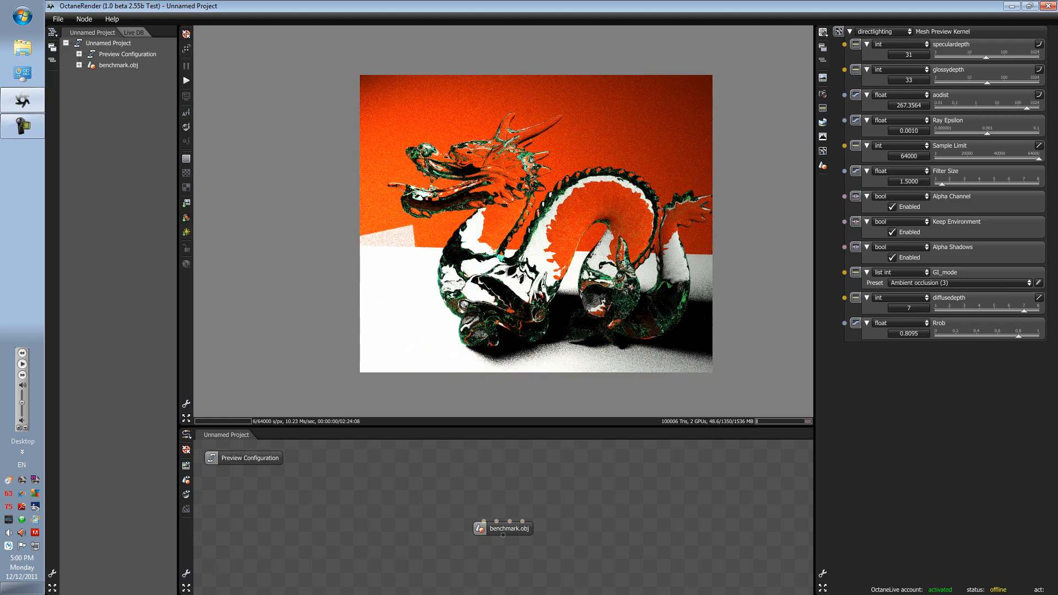
pyautogui.click(958, 282)
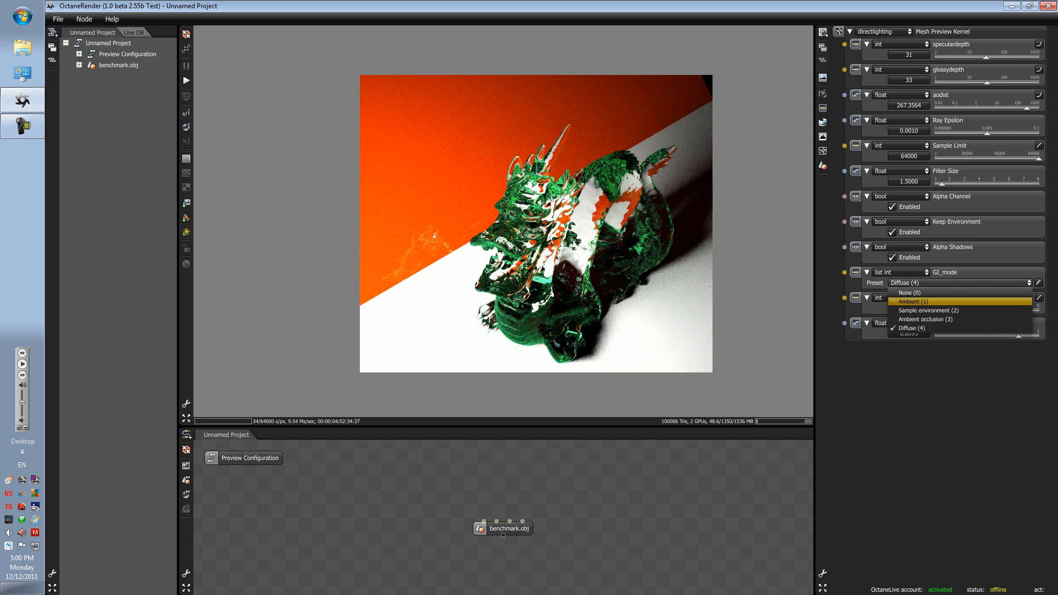
pyautogui.click(915, 300)
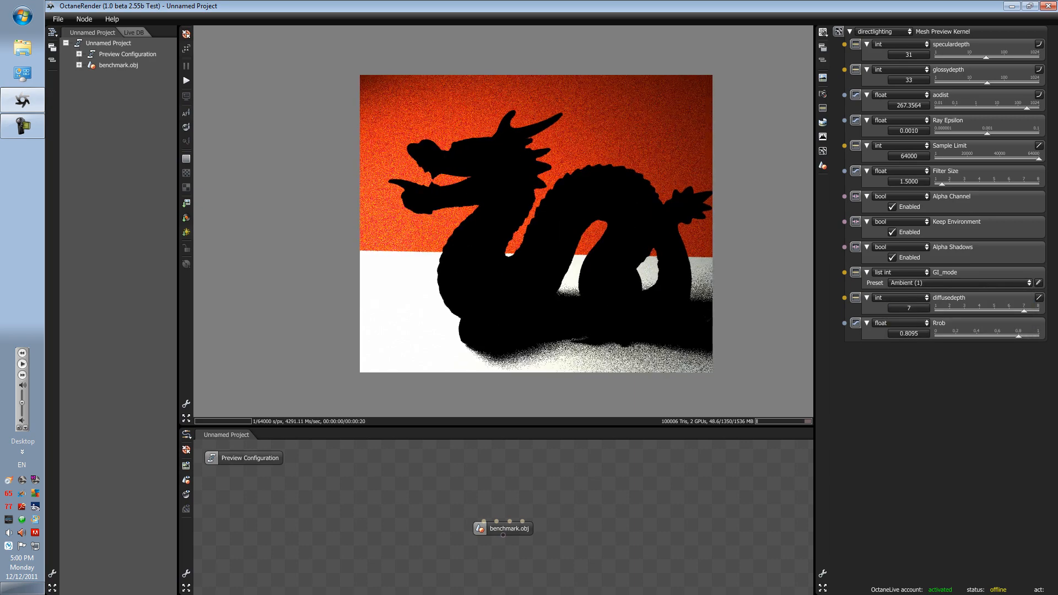
pyautogui.click(958, 282)
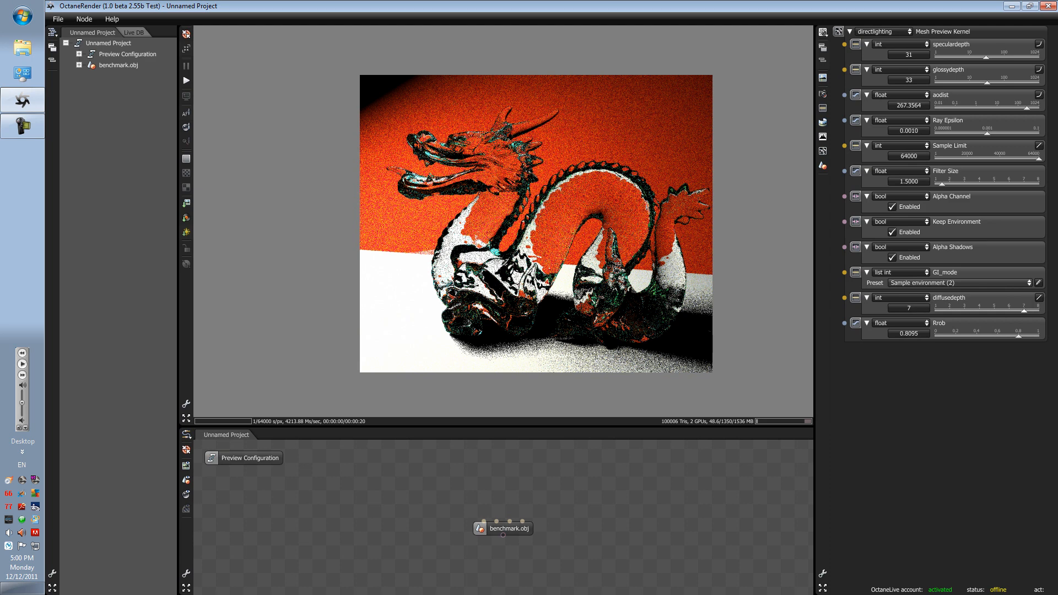
pyautogui.click(880, 31)
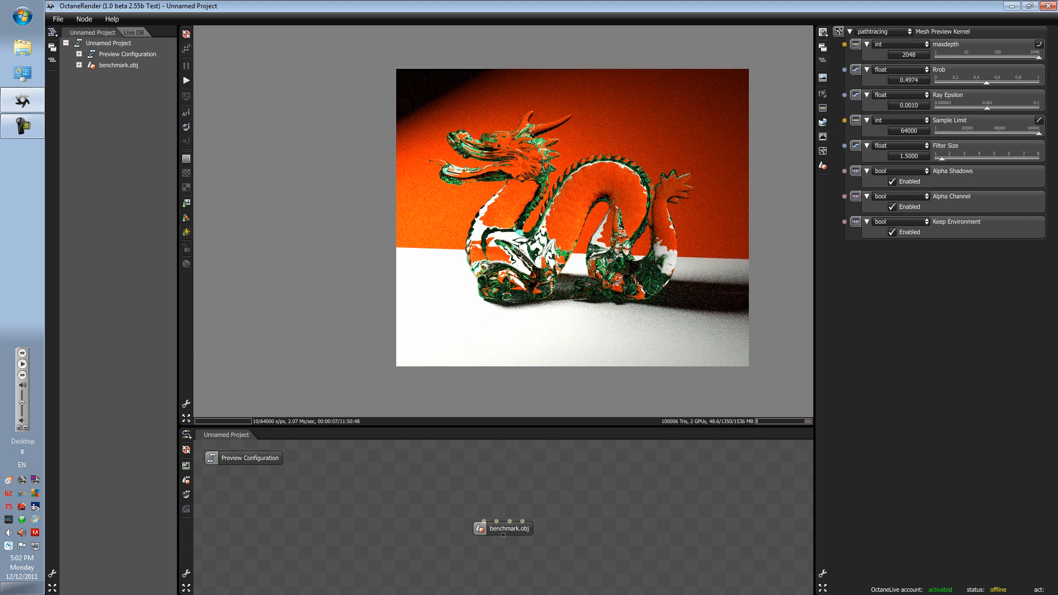
# Step: Slide the path tracing Rrob value up to about 0.508
pyautogui.moveTo(972, 79); pyautogui.dragTo(1036, 79)
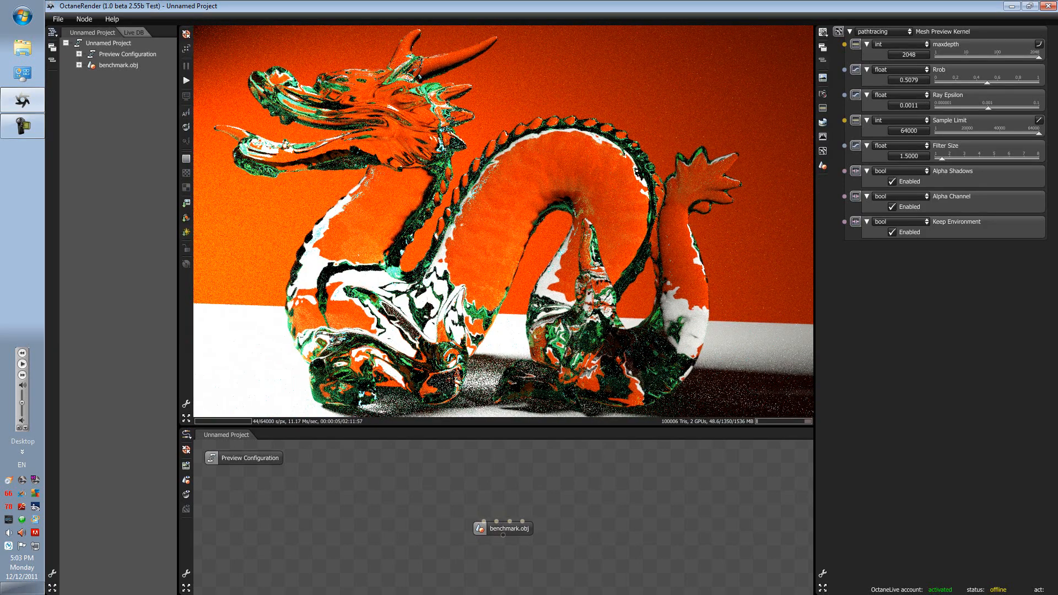
# Step: Lower the path tracing filter size from 1.5 to 1.0
pyautogui.click(907, 156)
pyautogui.write('1.0000')
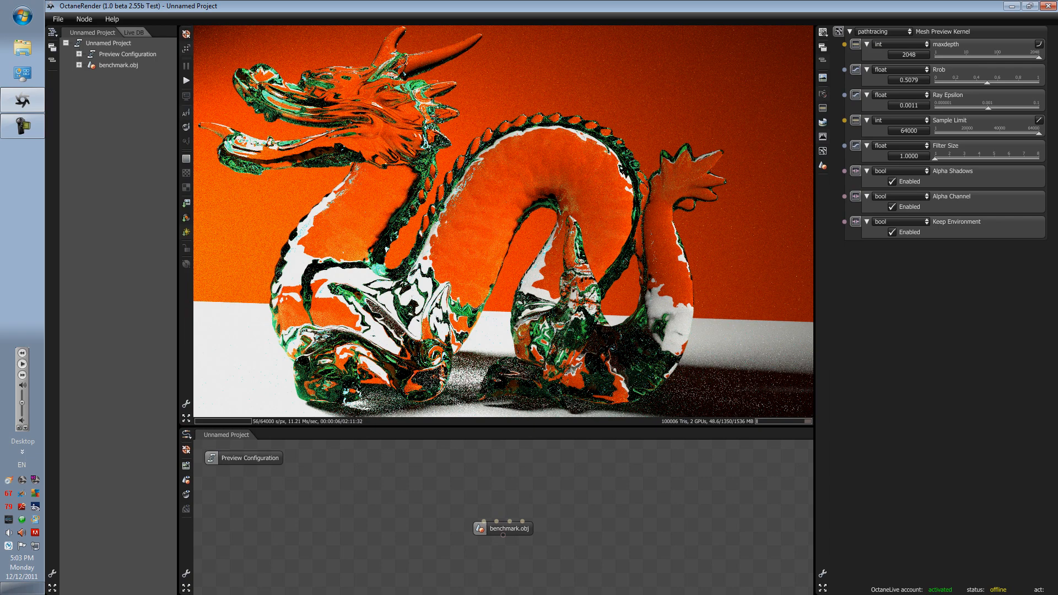
# Step: Bring up the render kernel selector to move on from path tracing
pyautogui.click(880, 31)
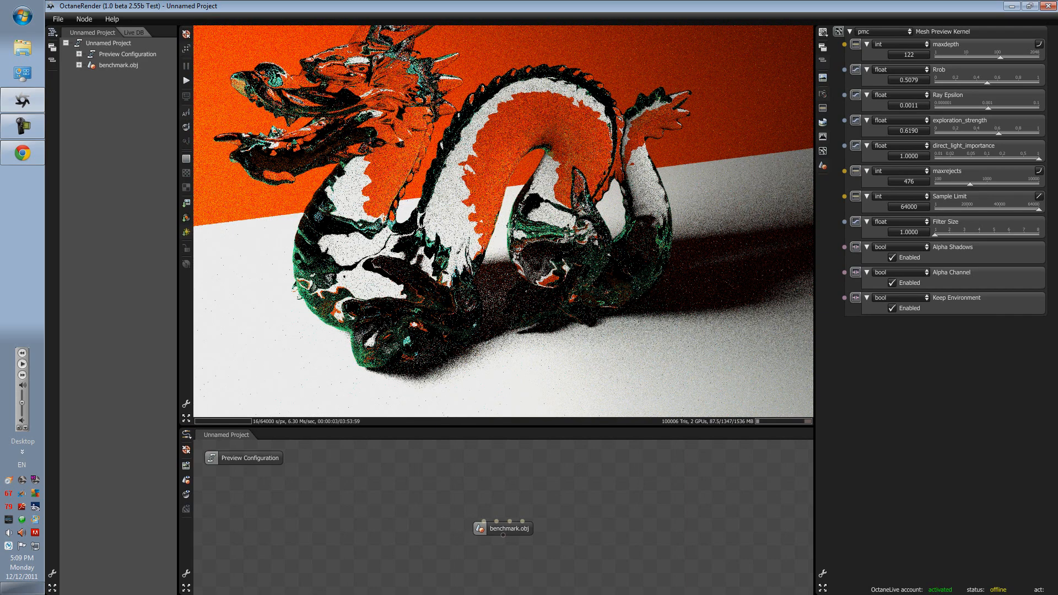
# Step: Reopen the render kernel list to switch from PMC back to direct lighting
pyautogui.click(881, 31)
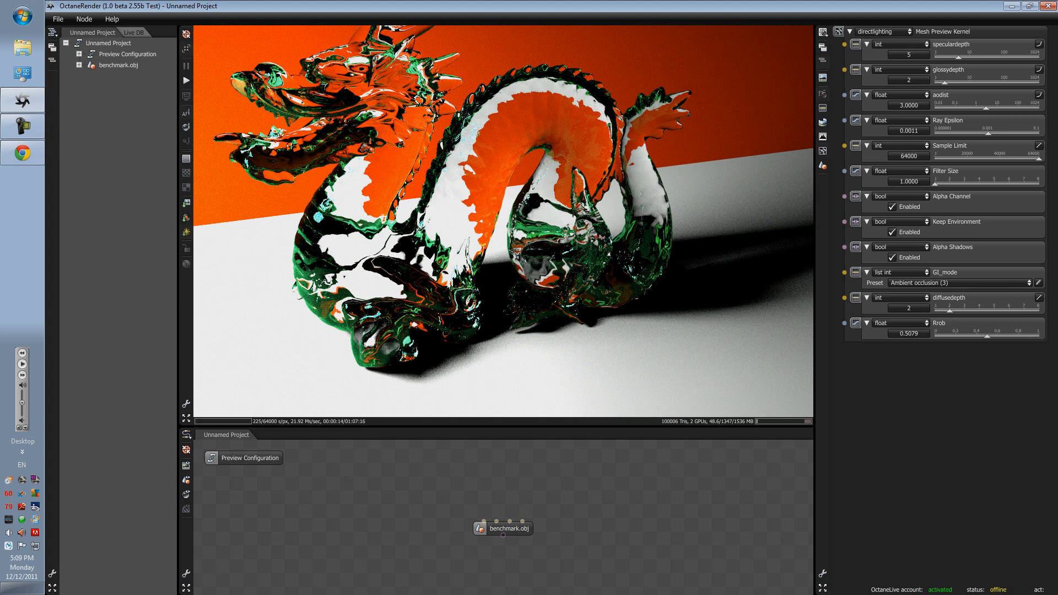
pyautogui.click(881, 30)
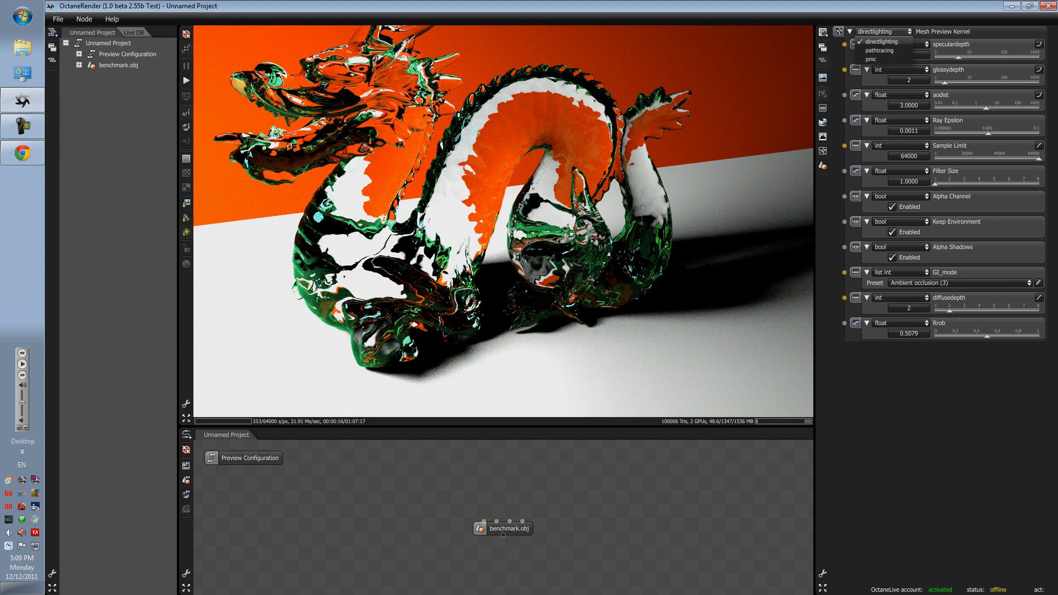